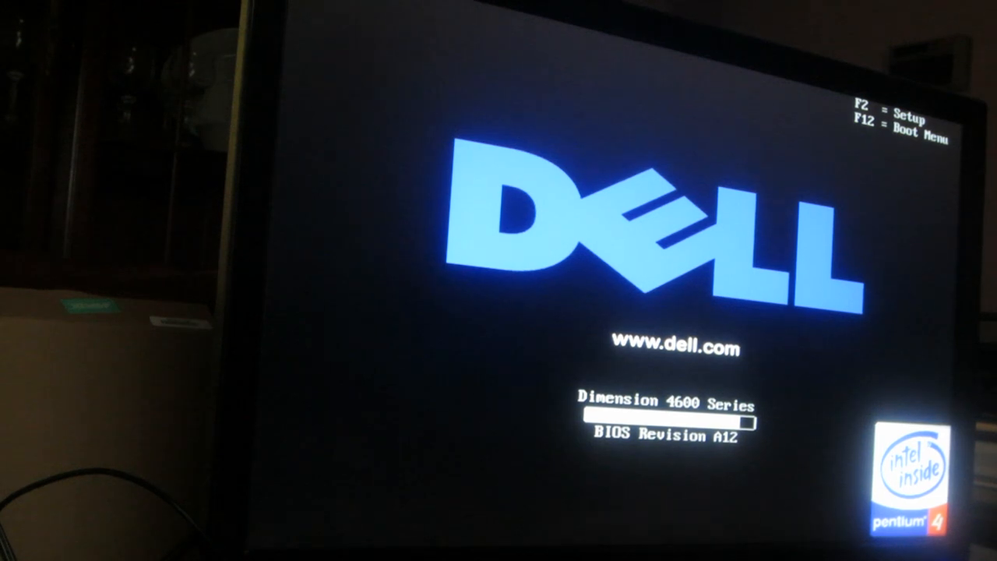
- Enter BIOS Setup from the Dell splash screen using F2
key(f2)
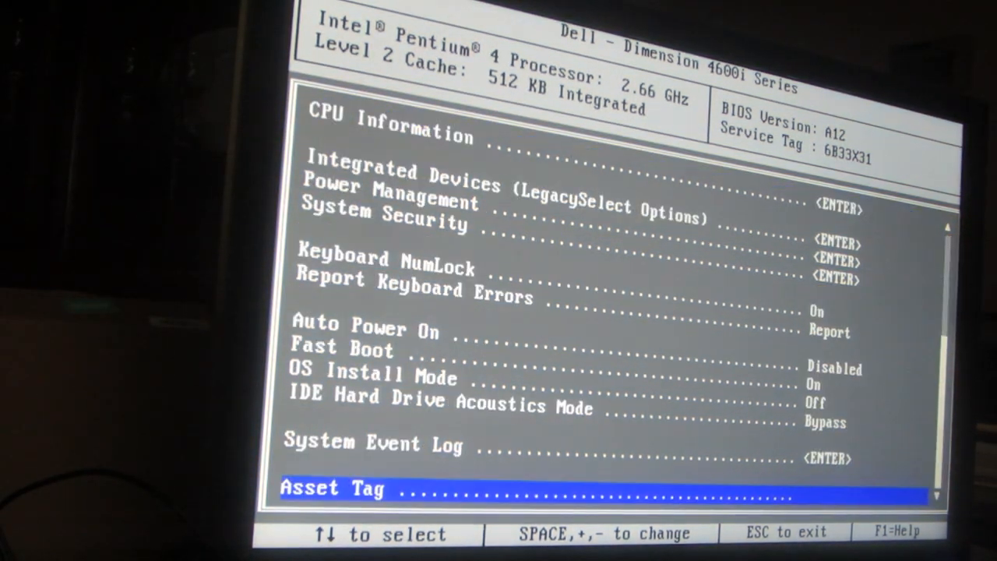
key(up)
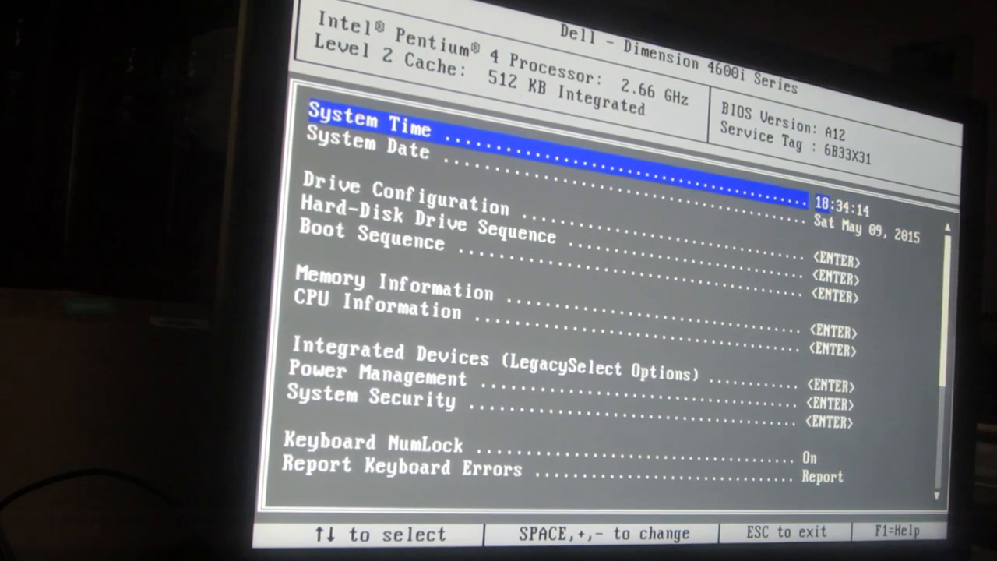
key(Return)
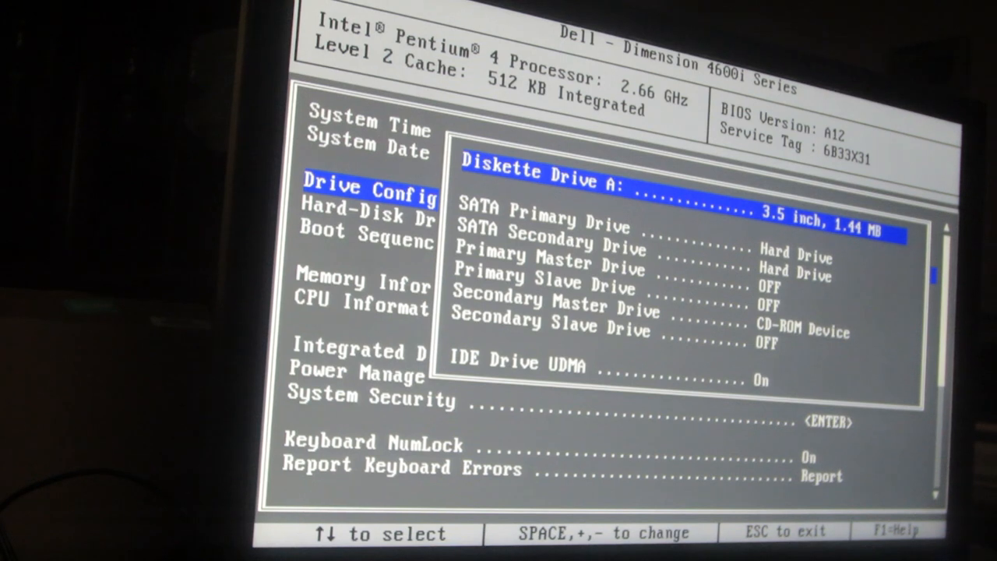
key(Escape)
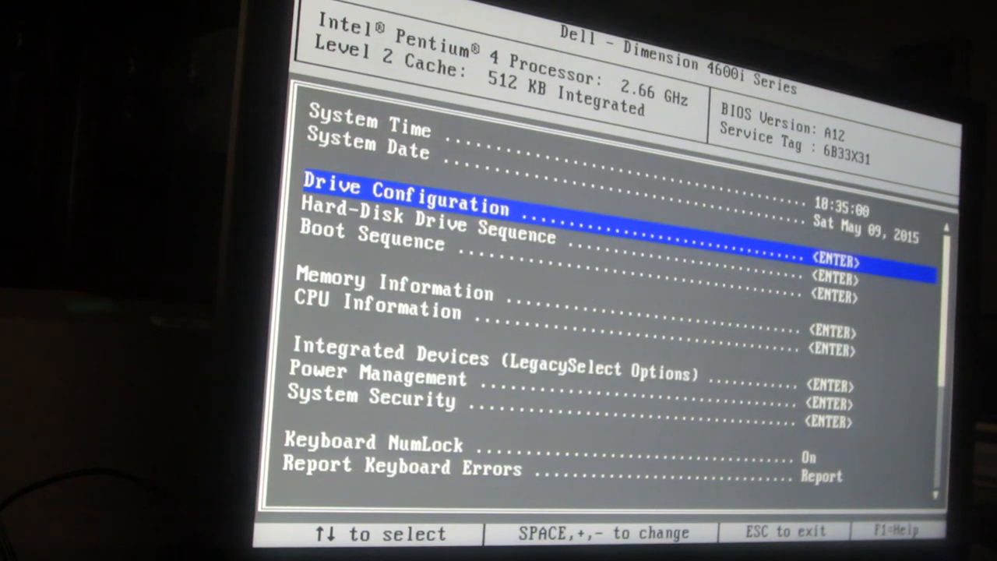